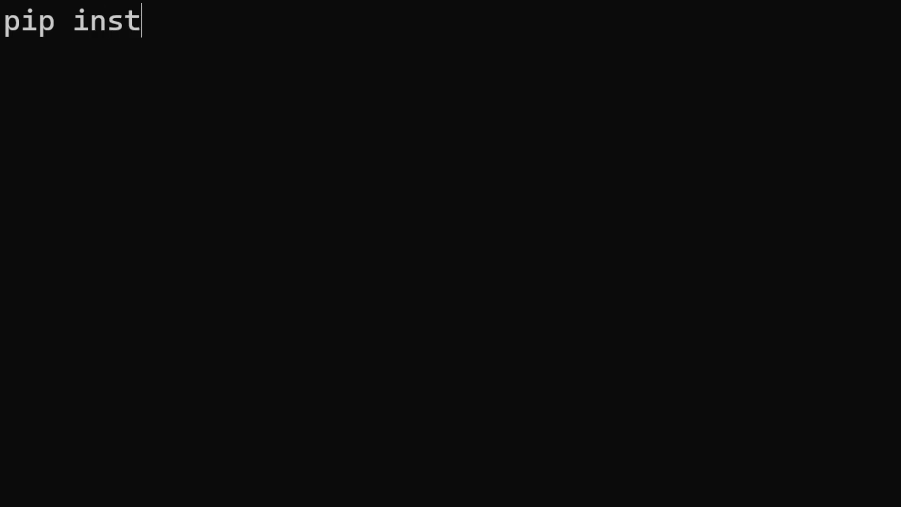
- Enter 'pip install pywin32' in Windows Terminal
{"action": "type", "text": "all pywin32"}
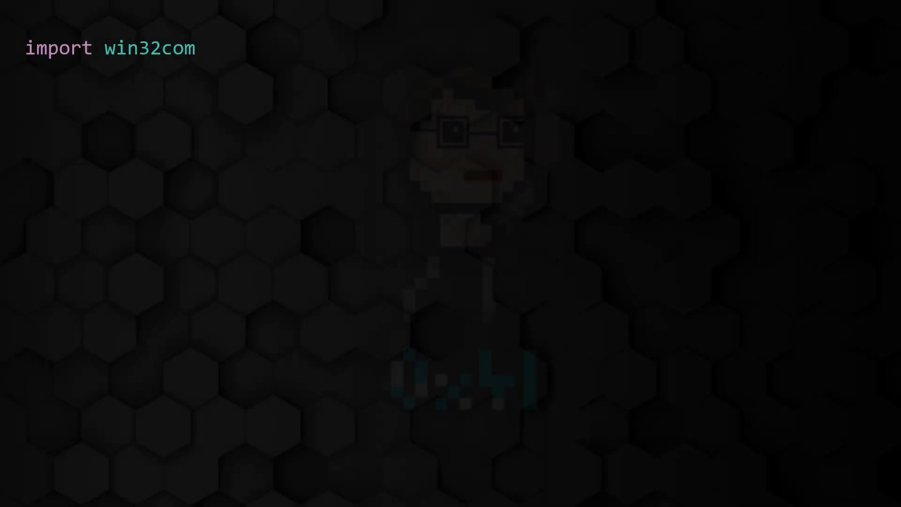
- Import os, sys and win32com.client, and define protect_excel_file(file_path, password) dispatching 'Excel.Application'
{"action": "type", "text": ".client"}
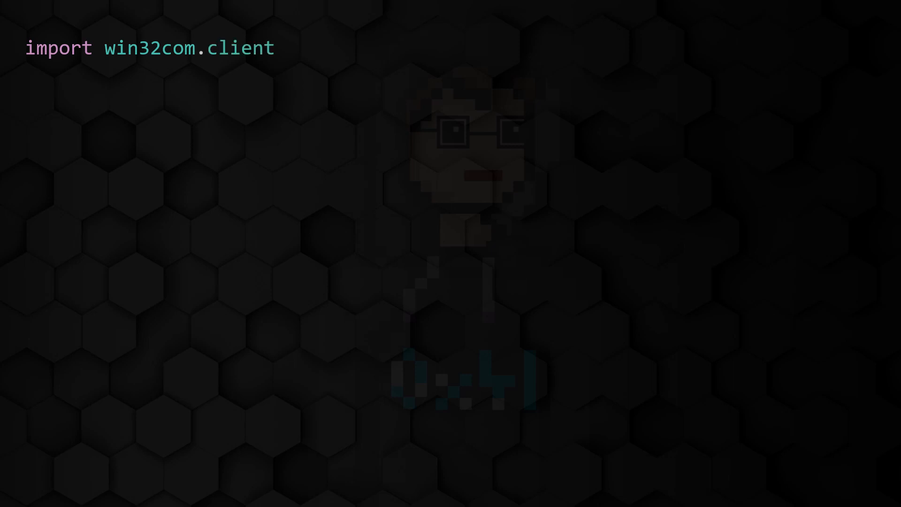
{"action": "type", "text": "as win32"}
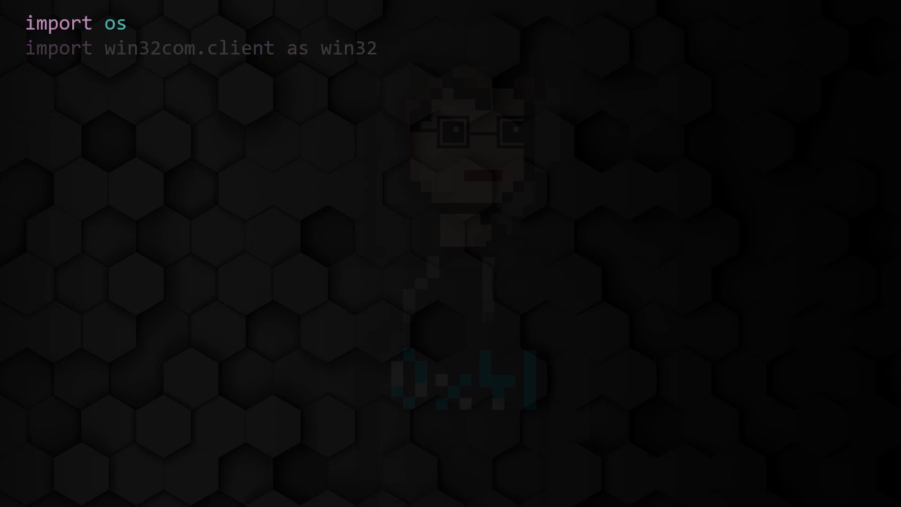
{"action": "type", "text": ", sys"}
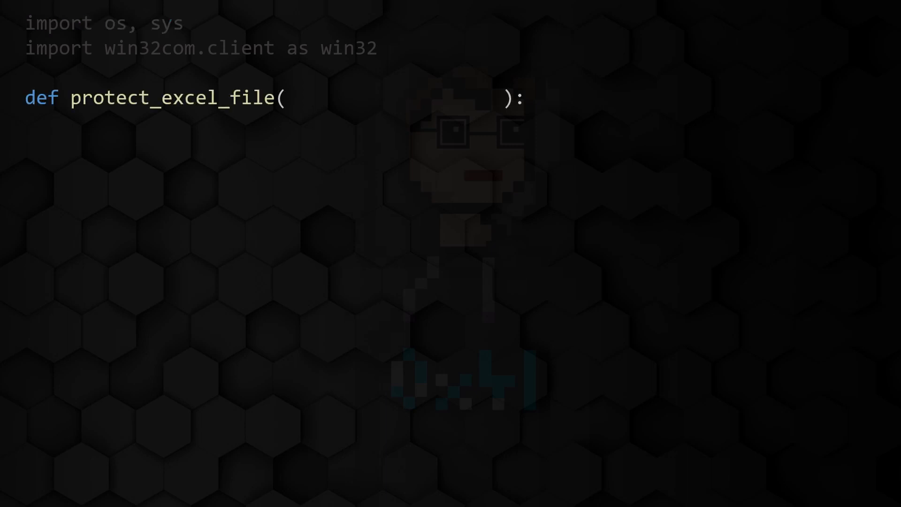
{"action": "type", "text": "file_path"}
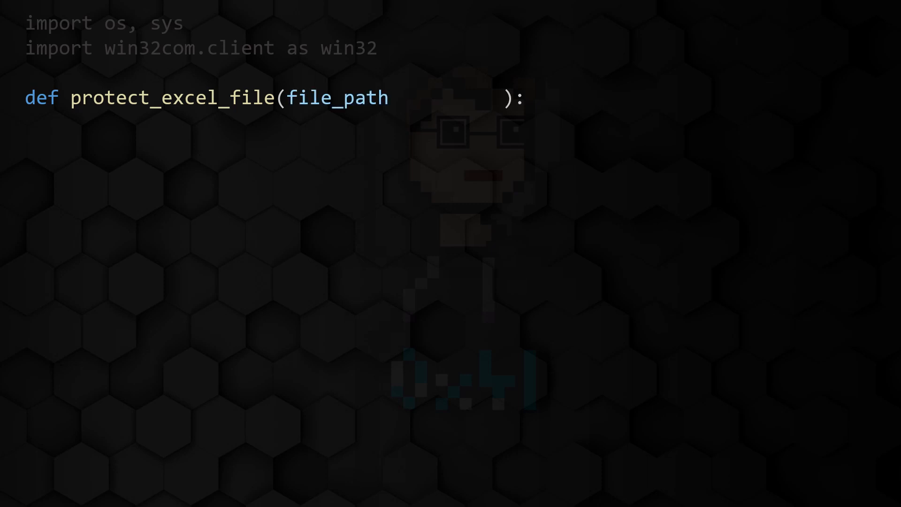
{"action": "type", "text": ", password"}
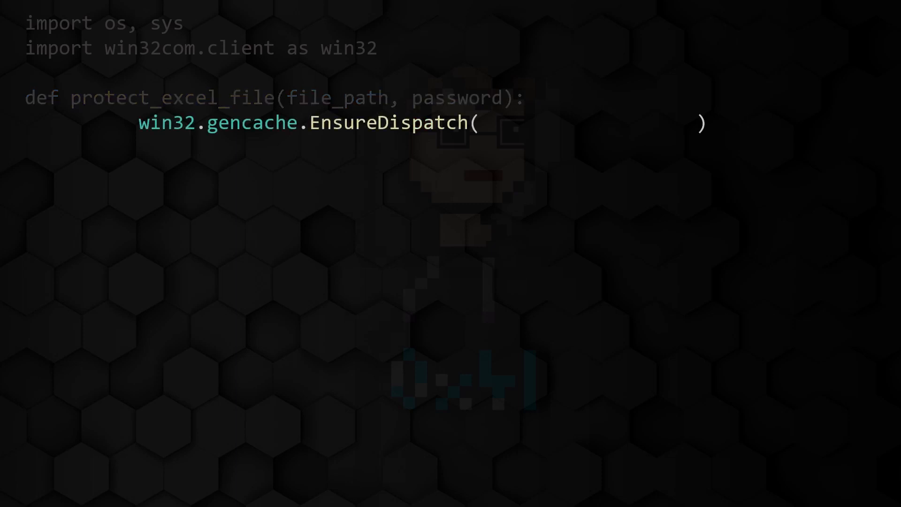
{"action": "type", "text": "'Excel.Application'"}
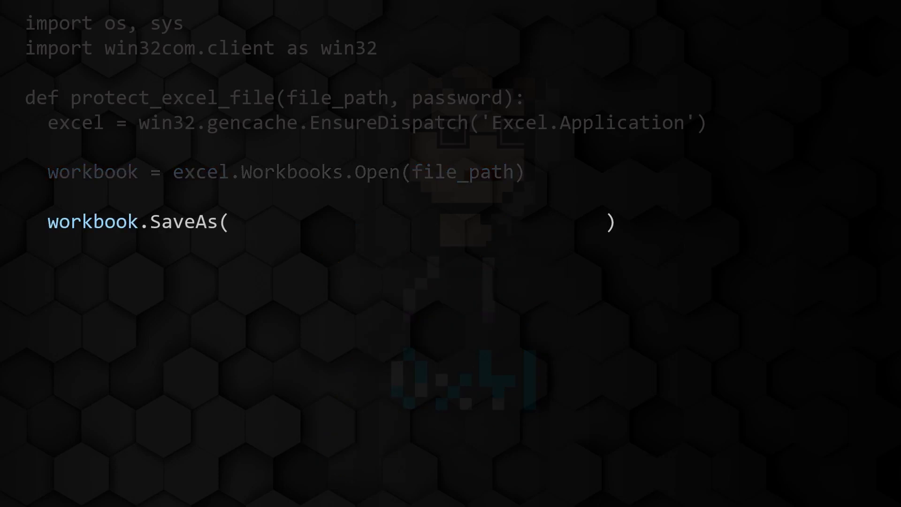
- Save the workbook as f"{file_path}" with .p.xlsx and Password=password, then print, close and quit
{"action": "type", "text": "f\"{file_path}\""}
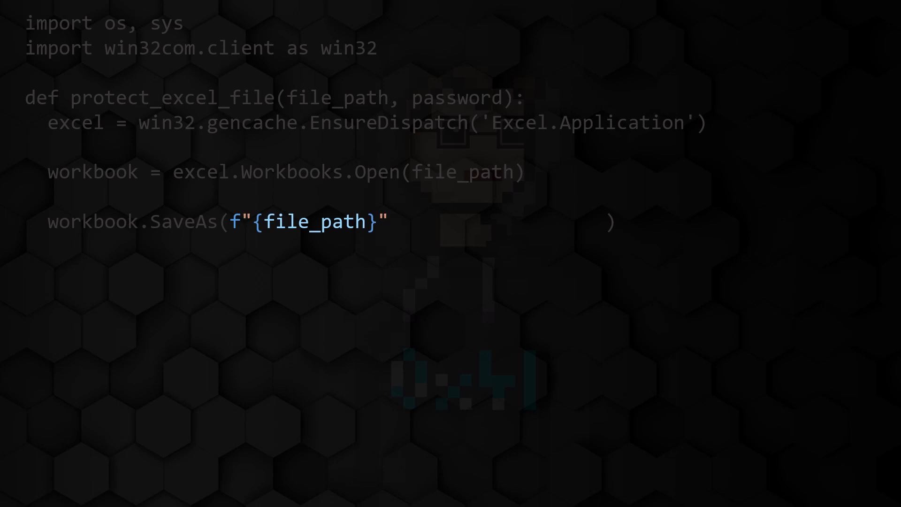
{"action": "type", "text": ".p.xlsx"}
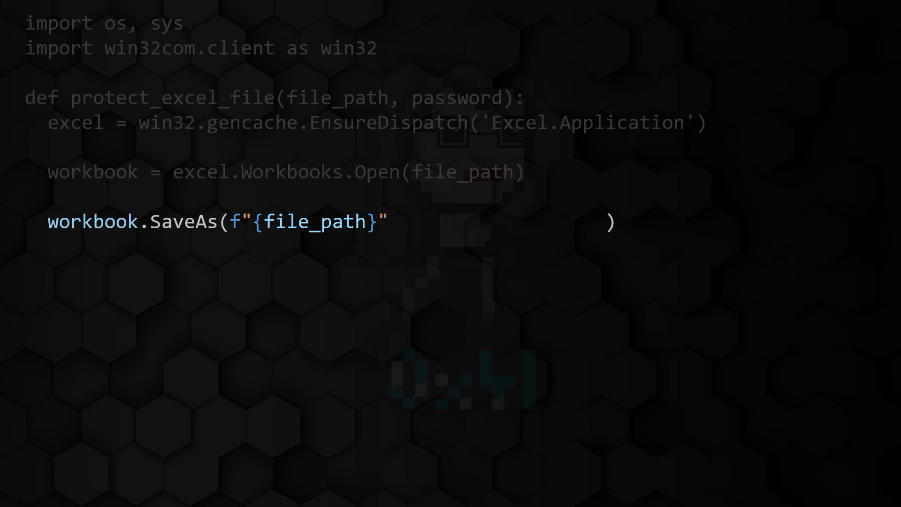
{"action": "type", "text": ", Password=password"}
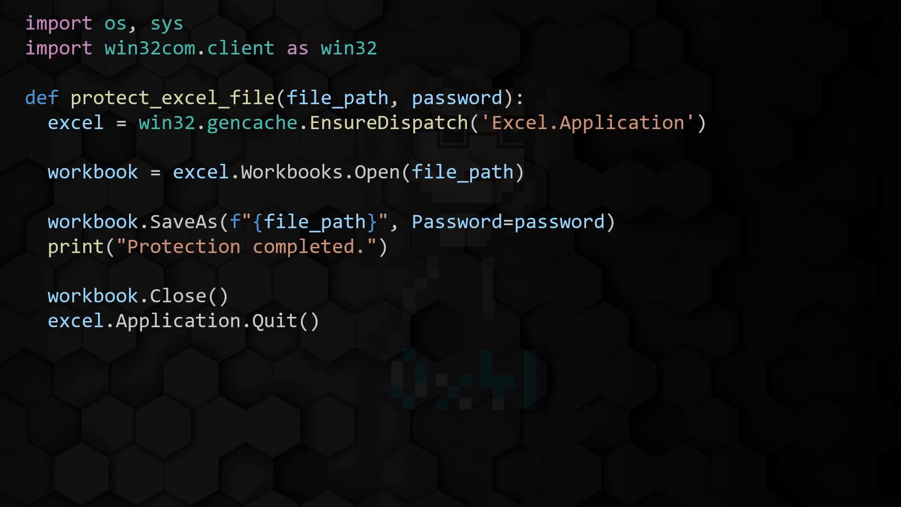
- Add a main block using os.getcwd() and sys.argv to call protect_excel_file(f'{prefix}\\{path}', pwd)
{"action": "type", "text": "if __name__ == \"__main__\":"}
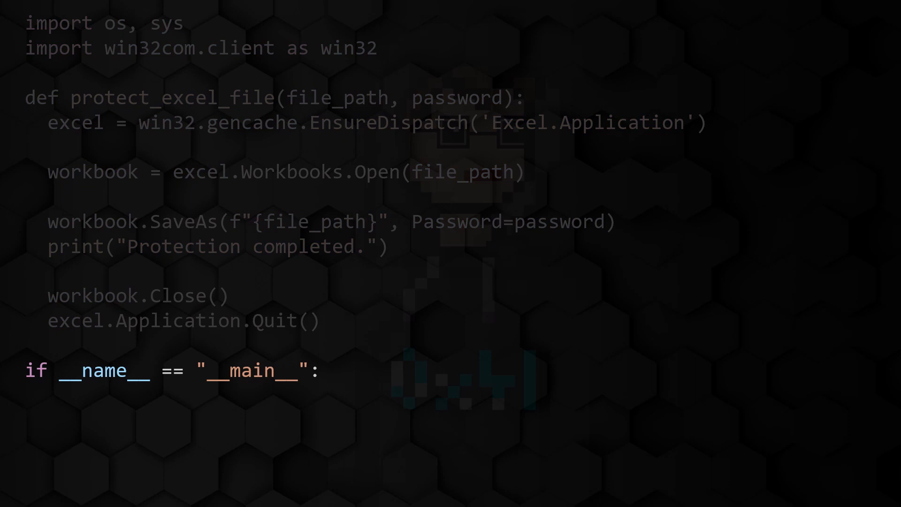
{"action": "type", "text": "getcwd()"}
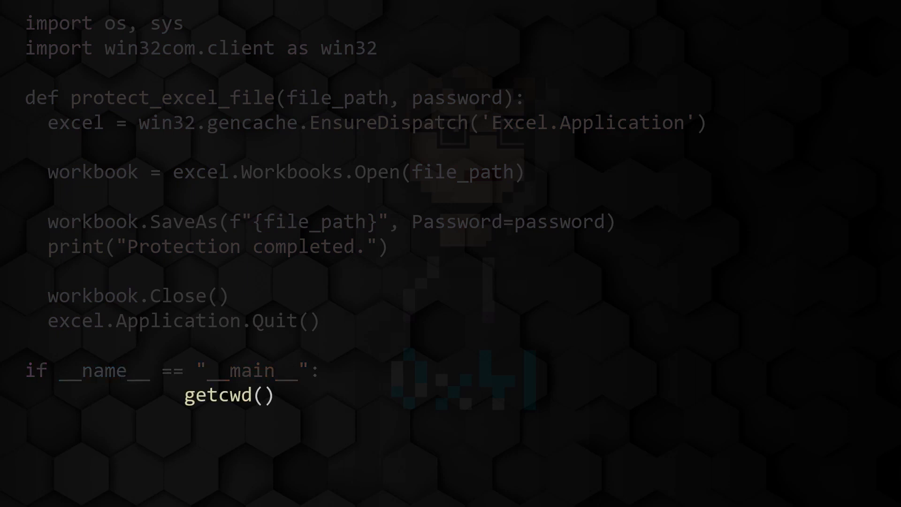
{"action": "type", "text": "os."}
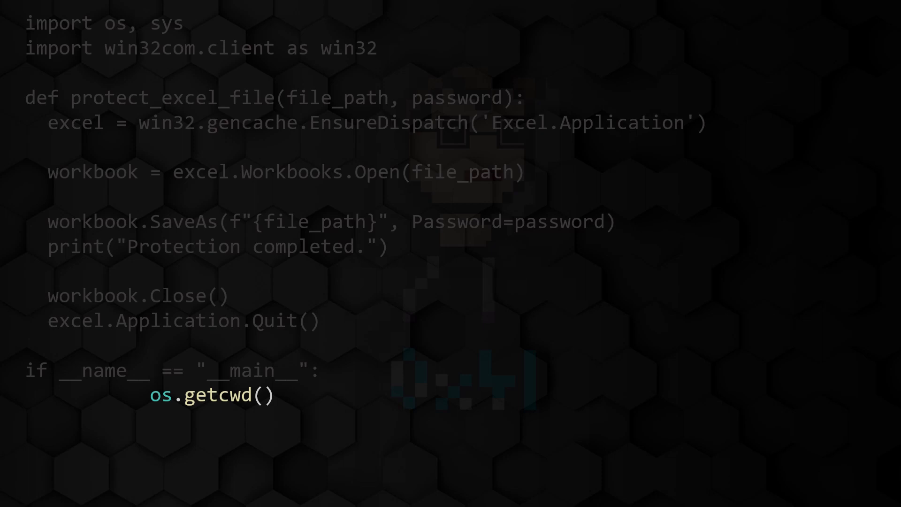
{"action": "type", "text": "prefix ="}
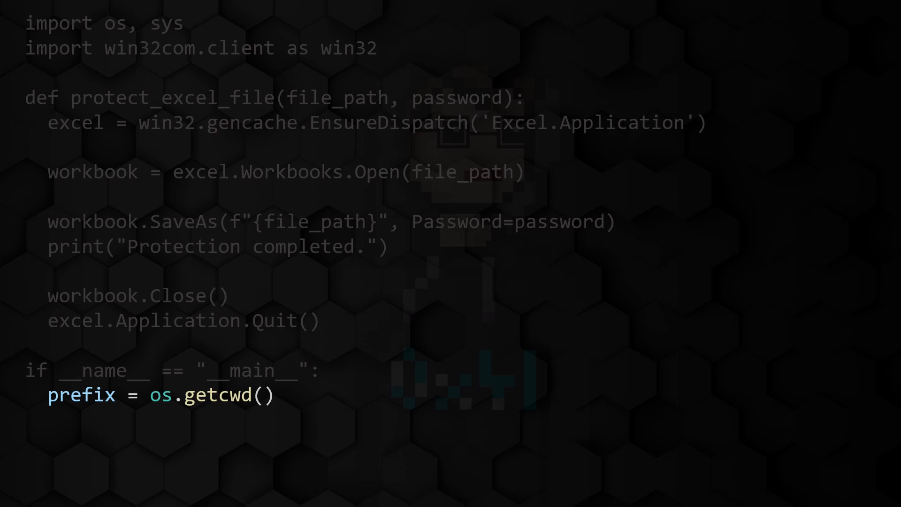
{"action": "type", "text": "path"}
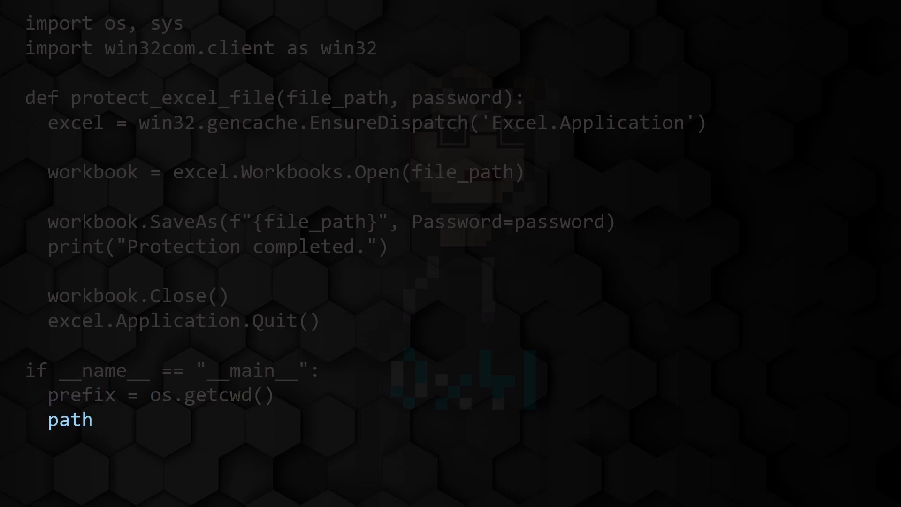
{"action": "type", "text": "pwd"}
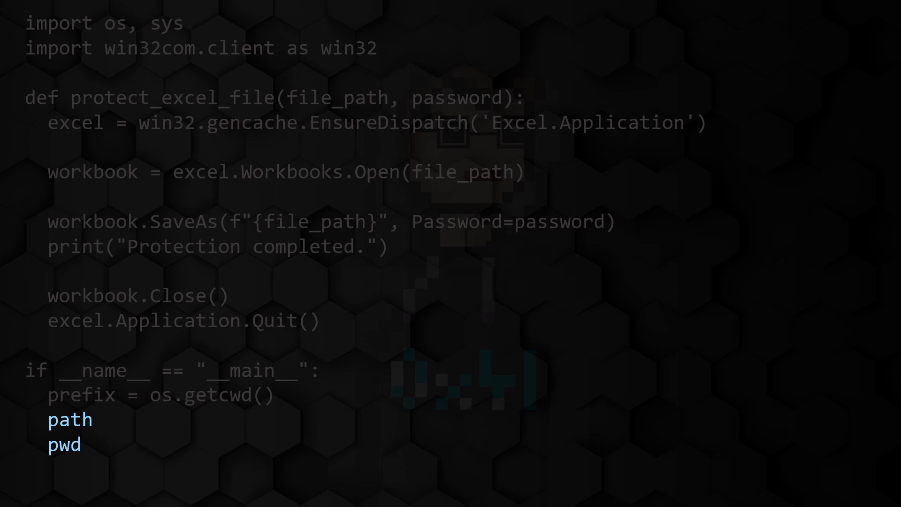
{"action": "type", "text": "=\targv[1]"}
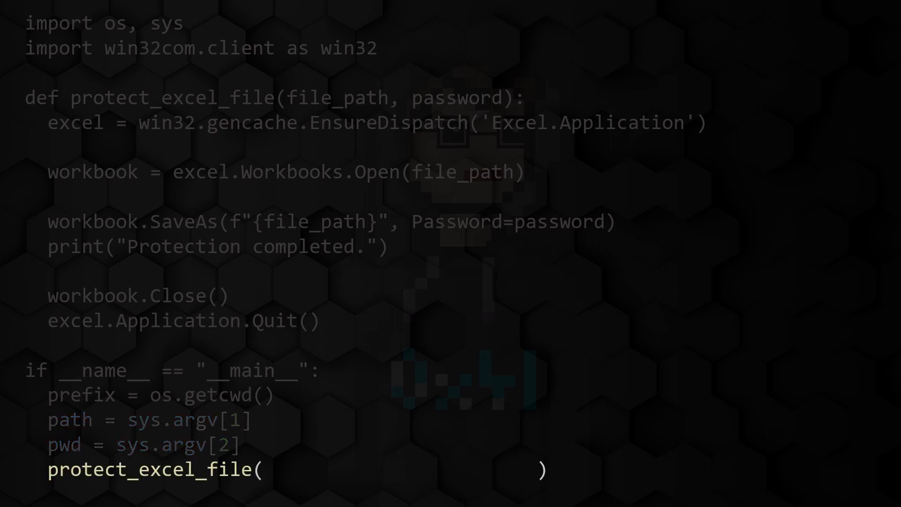
{"action": "type", "text": "f'{prefix}\\\\{path}', pwd)"}
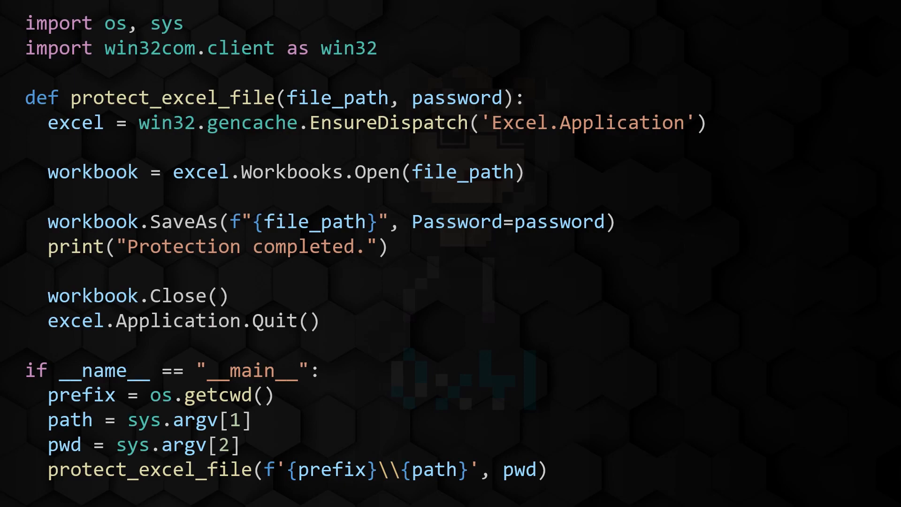
- Open secret.xlsx in Excel from File Explorer, then return to the folder view
{"action": "double_click", "coordinate": [57, 80]}
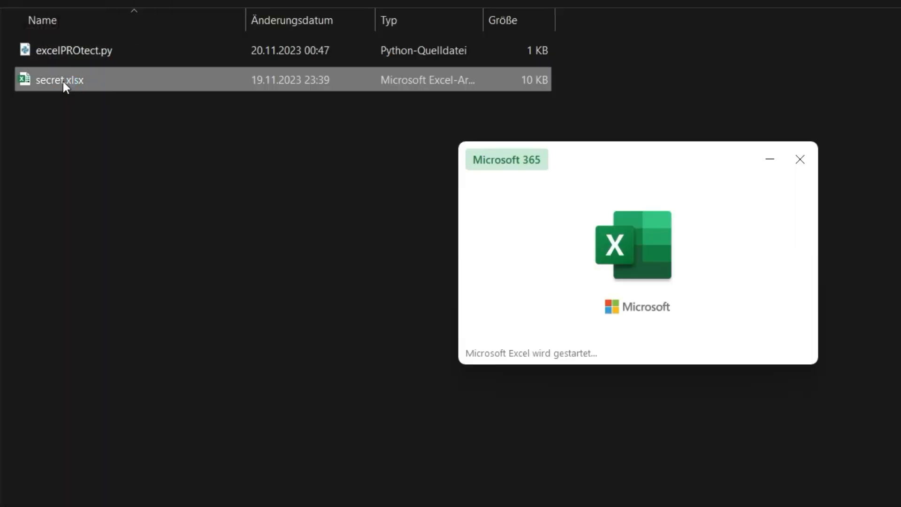
{"action": "double_click", "coordinate": [57, 79]}
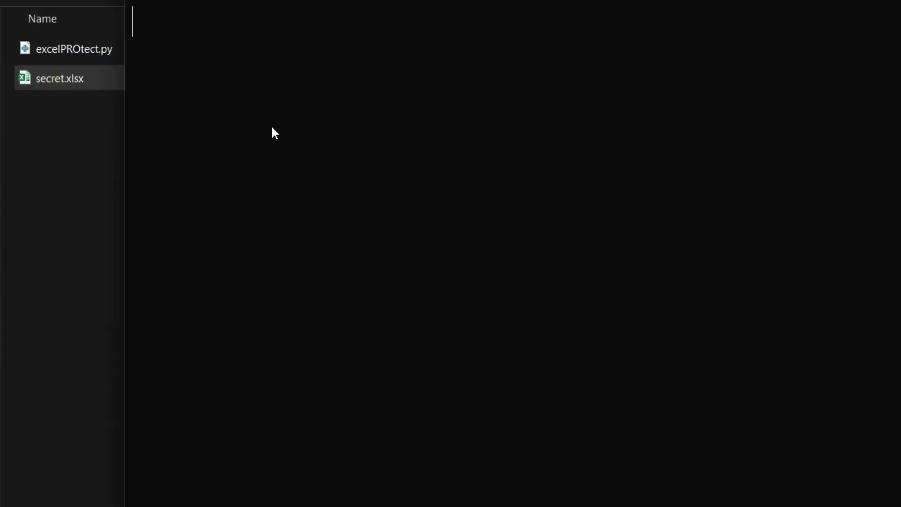
{"action": "type", "text": "pyth"}
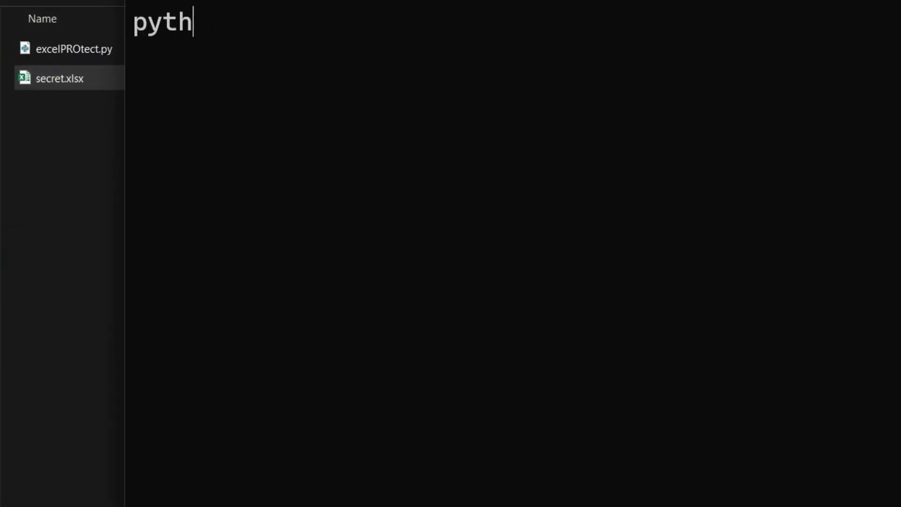
{"action": "type", "text": "on excelPROtect.py"}
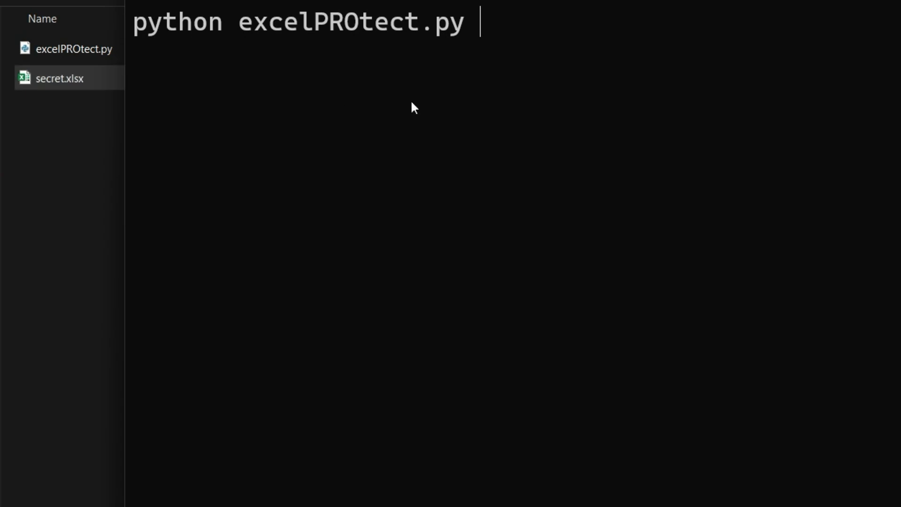
{"action": "type", "text": "secret.xlsx"}
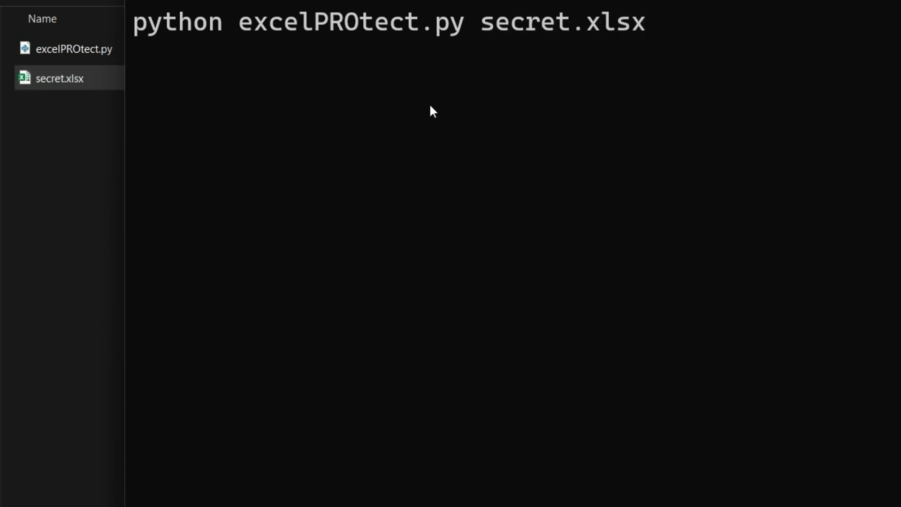
{"action": "mouse_move", "coordinate": [433, 111]}
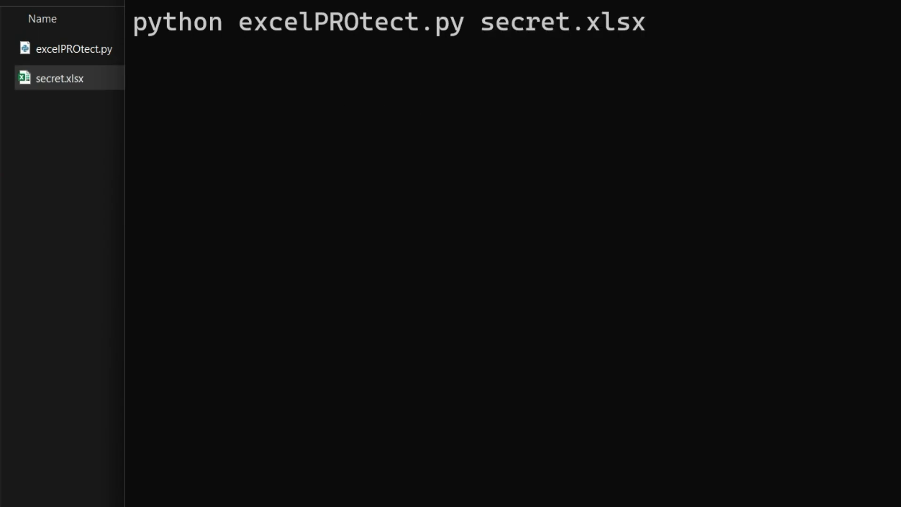
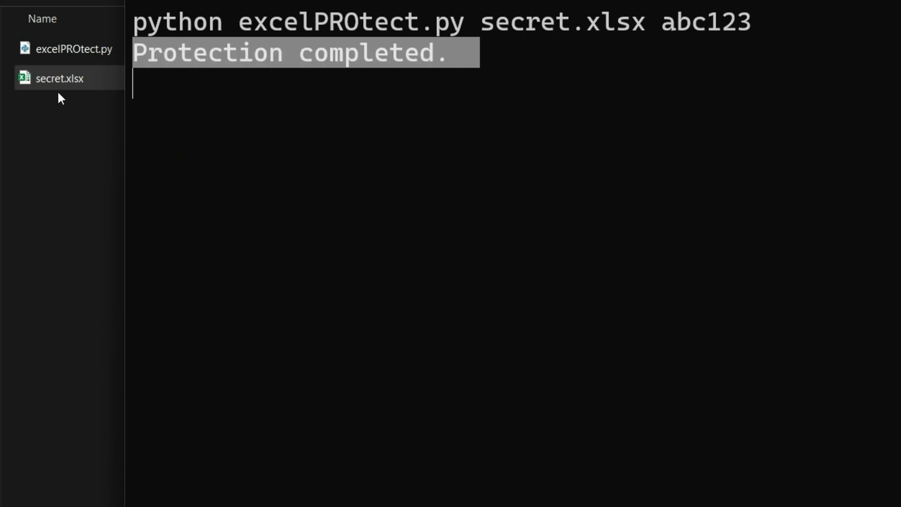
- Reopen secret.xlsx and begin entering the password in the Kennwort prompt
{"action": "double_click", "coordinate": [59, 79]}
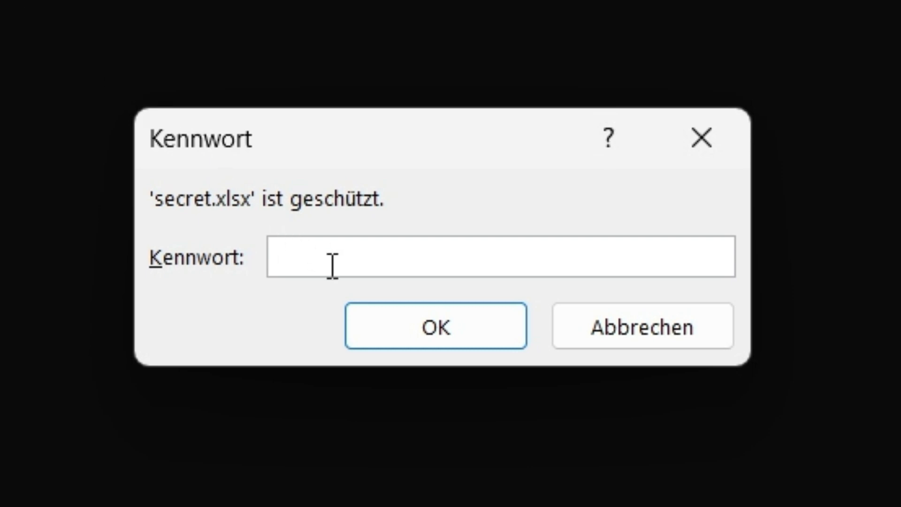
{"action": "type", "text": "*"}
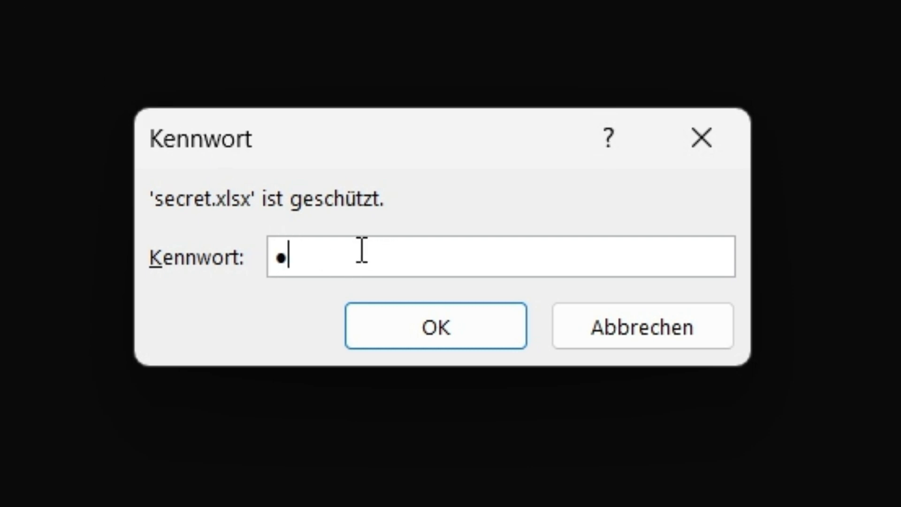